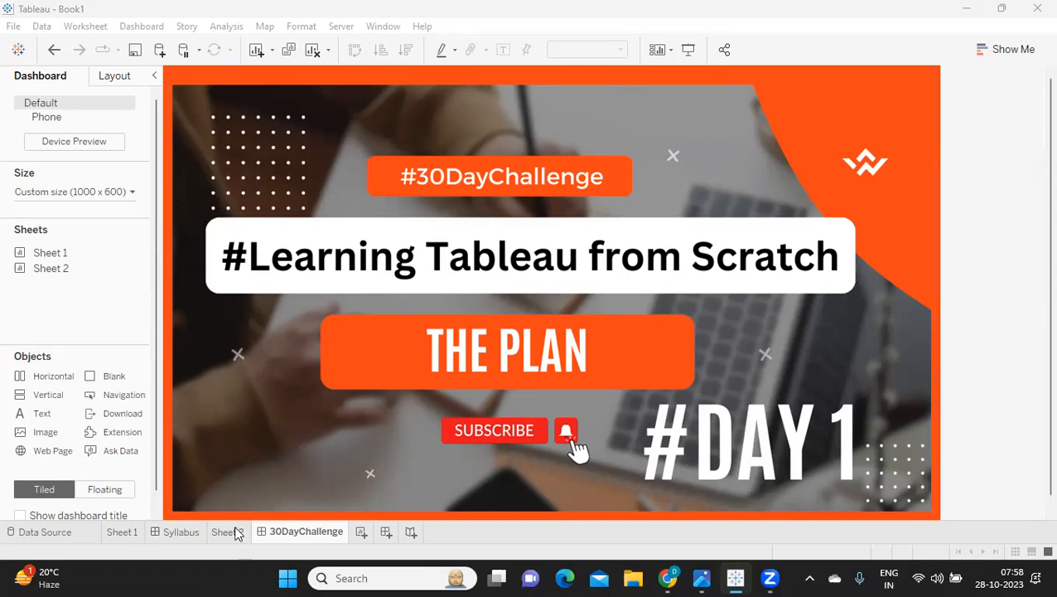
Step: Switch to the Syllabus dashboard showing the Tableau Desktop & Server course infographic
left_click(180, 531)
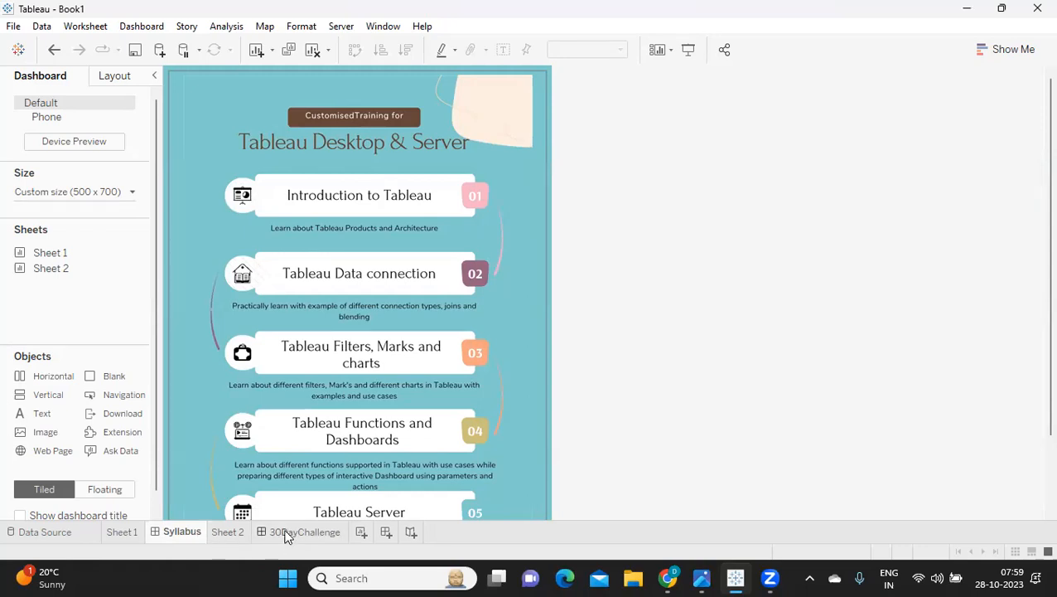
Step: Return to the 30DayChallenge dashboard with the #Learning Tableau from Scratch Day 1 banner
left_click(305, 530)
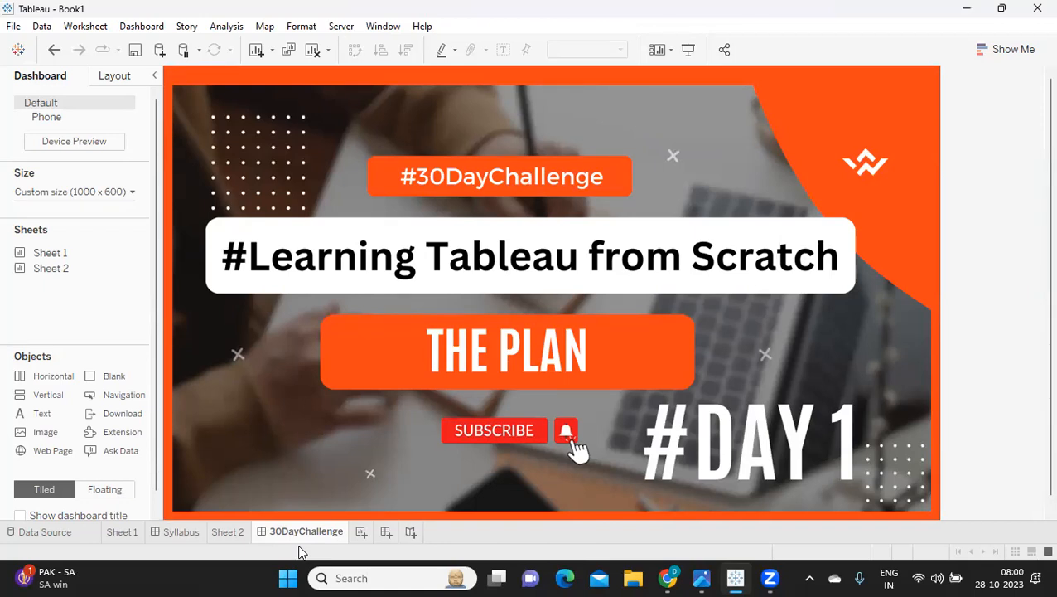
mouse_move(514, 555)
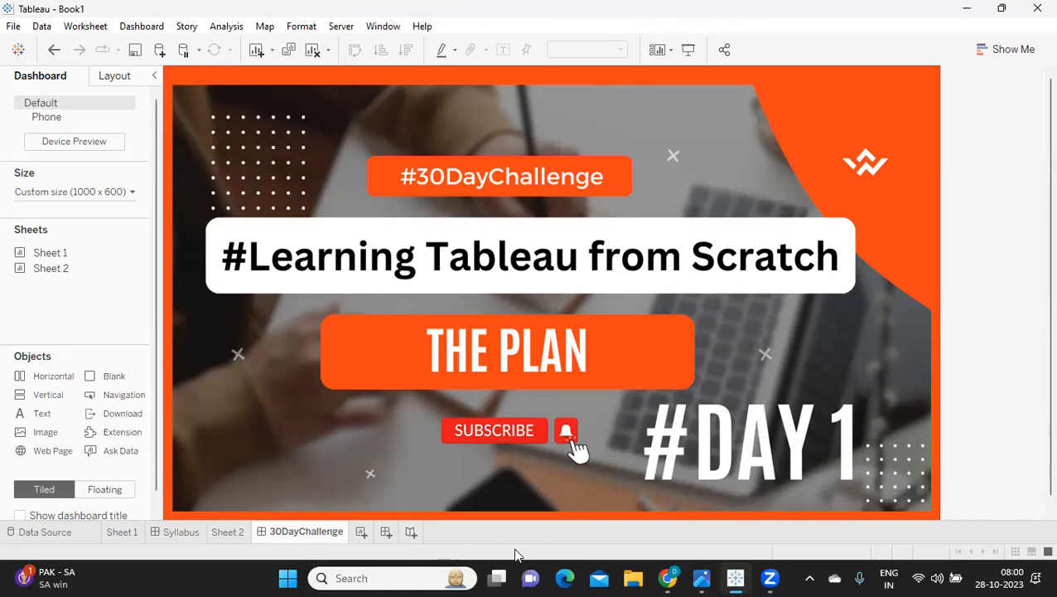